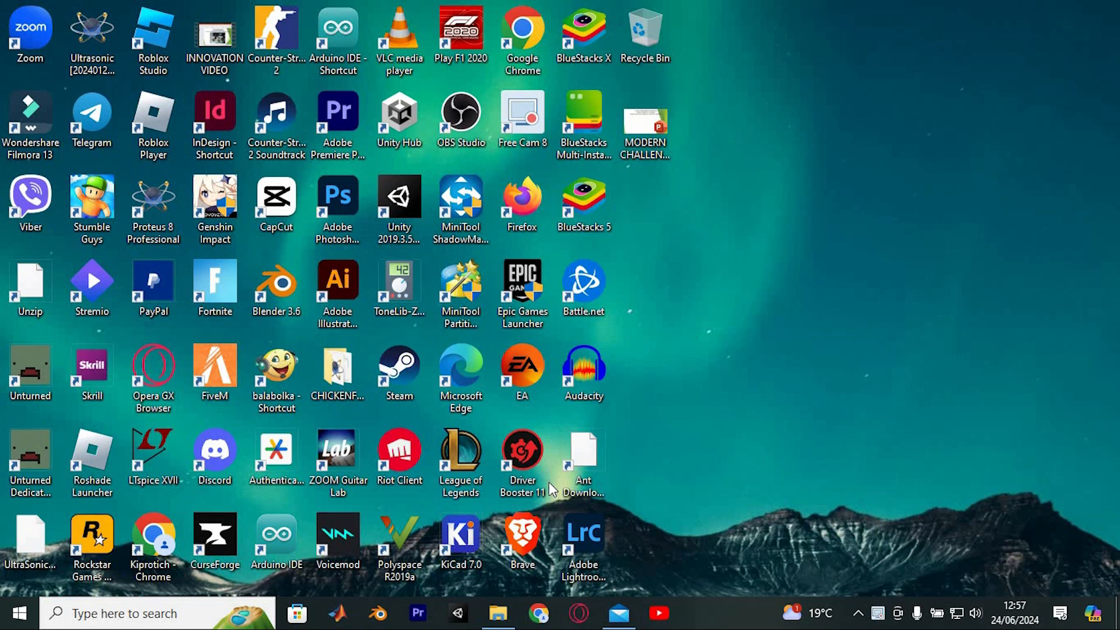
mouse_move(636, 384)
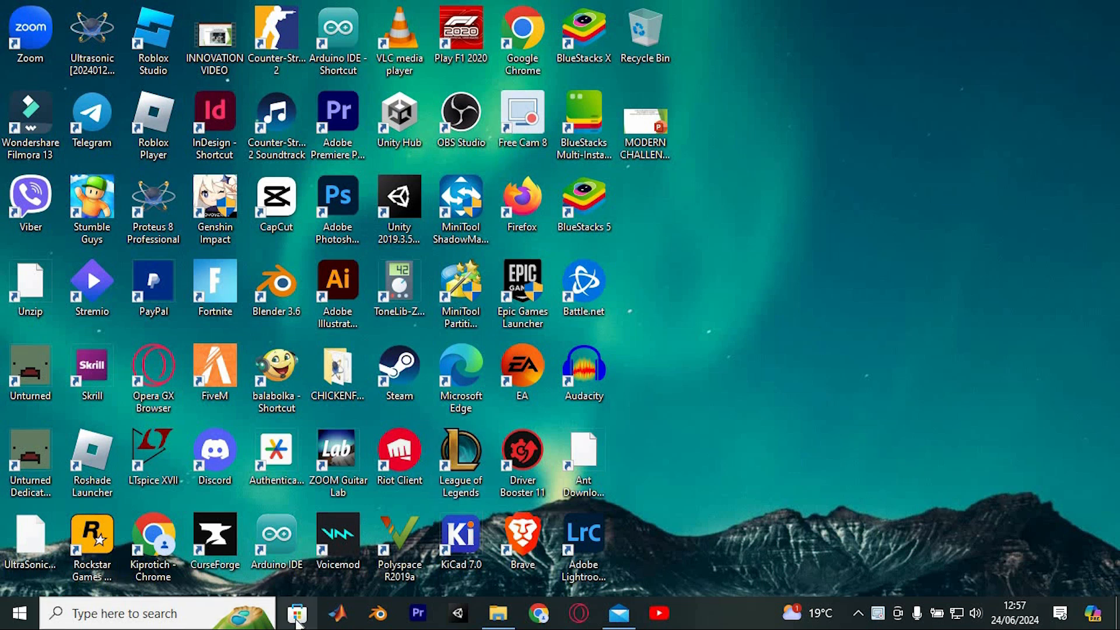
- Search Microsoft Store for 'bluetoo' to reach the Bluetooth Audio Receiver app page
left_click(296, 612)
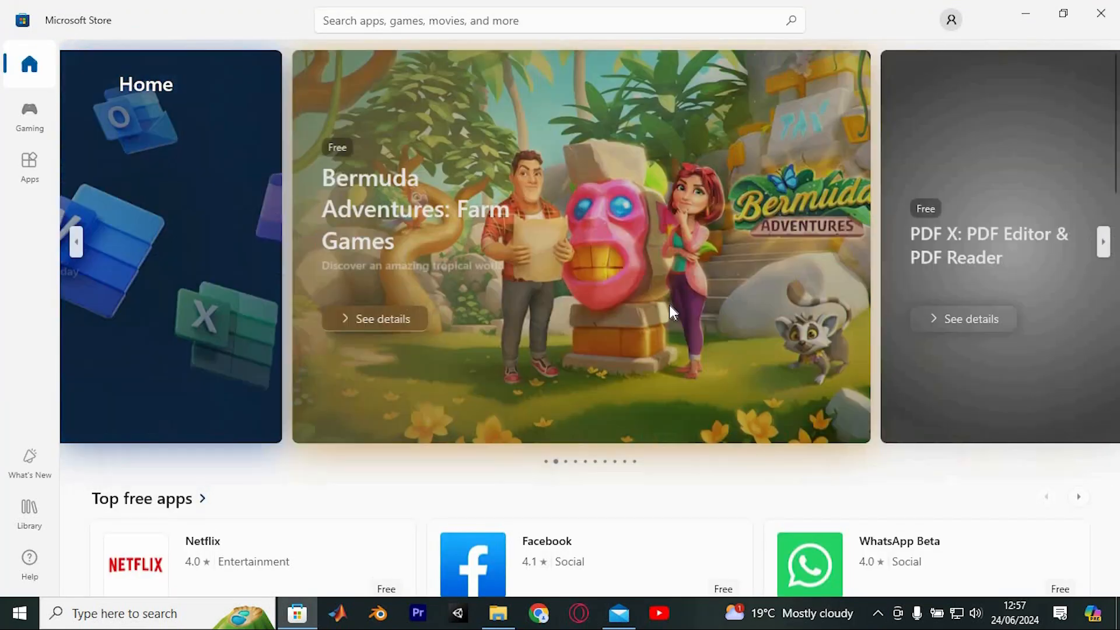
type("bluetoo")
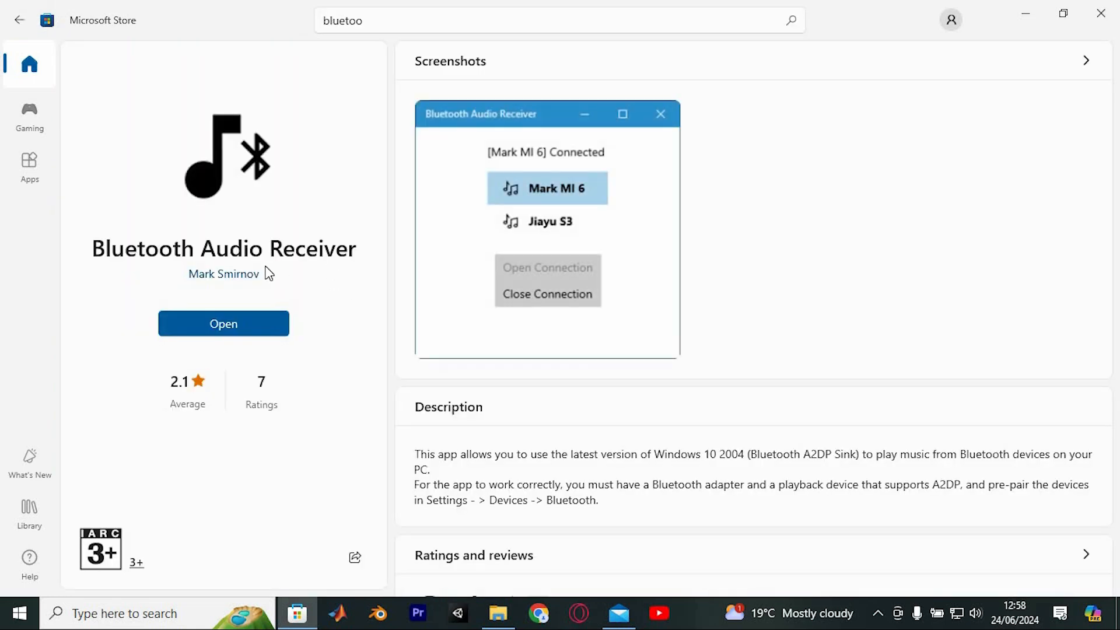
mouse_move(322, 279)
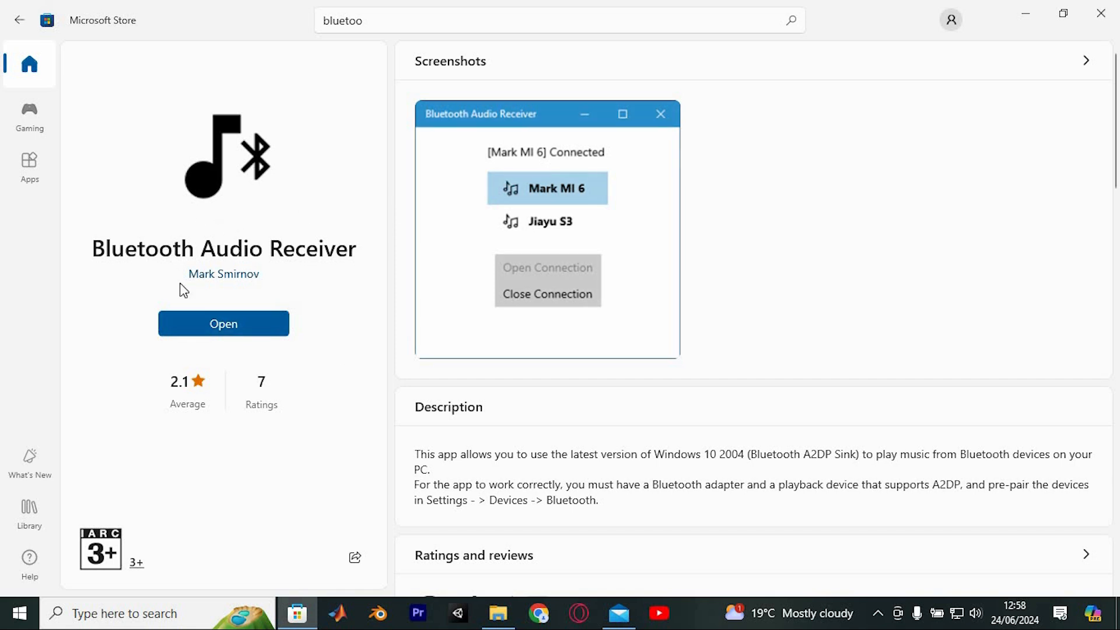
mouse_move(796, 443)
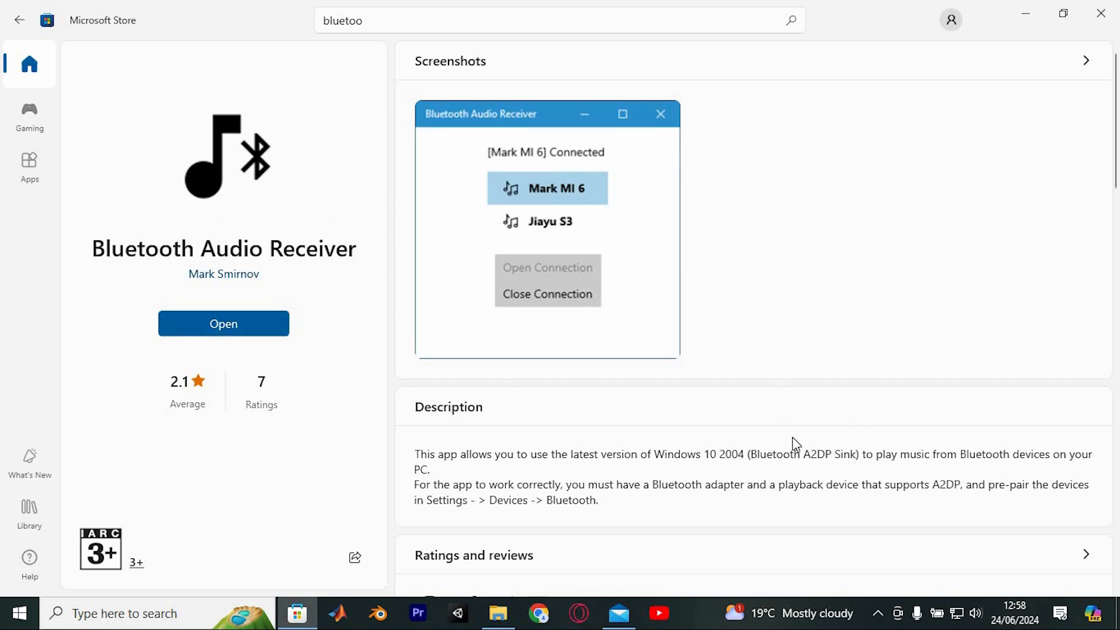
mouse_move(575, 625)
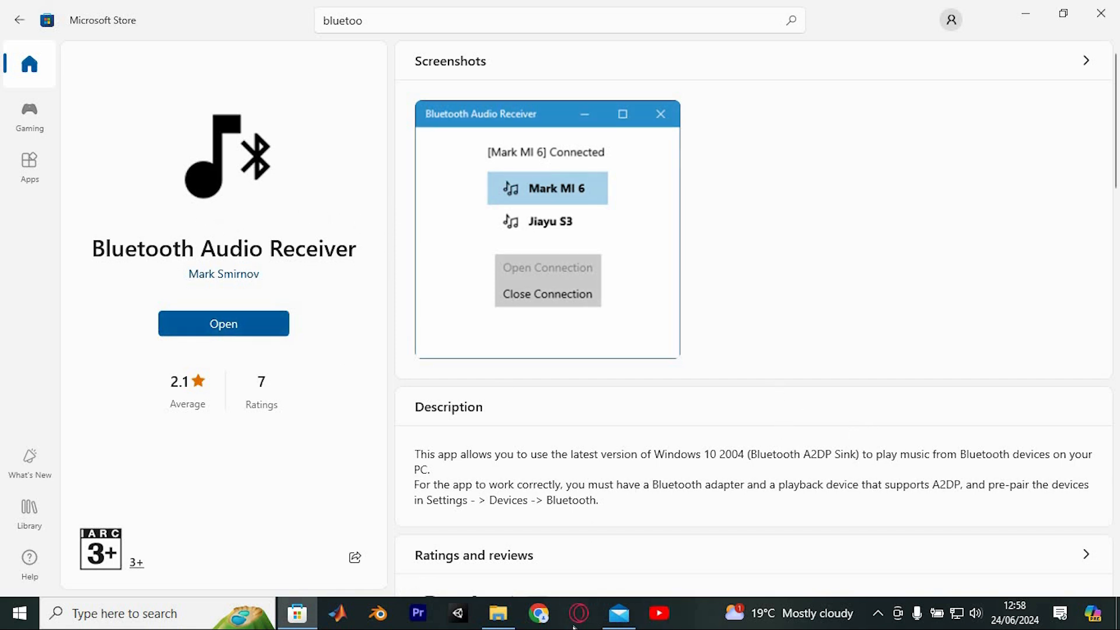
- Go from the quick actions panel to Settings' Bluetooth & other devices page
left_click(1063, 613)
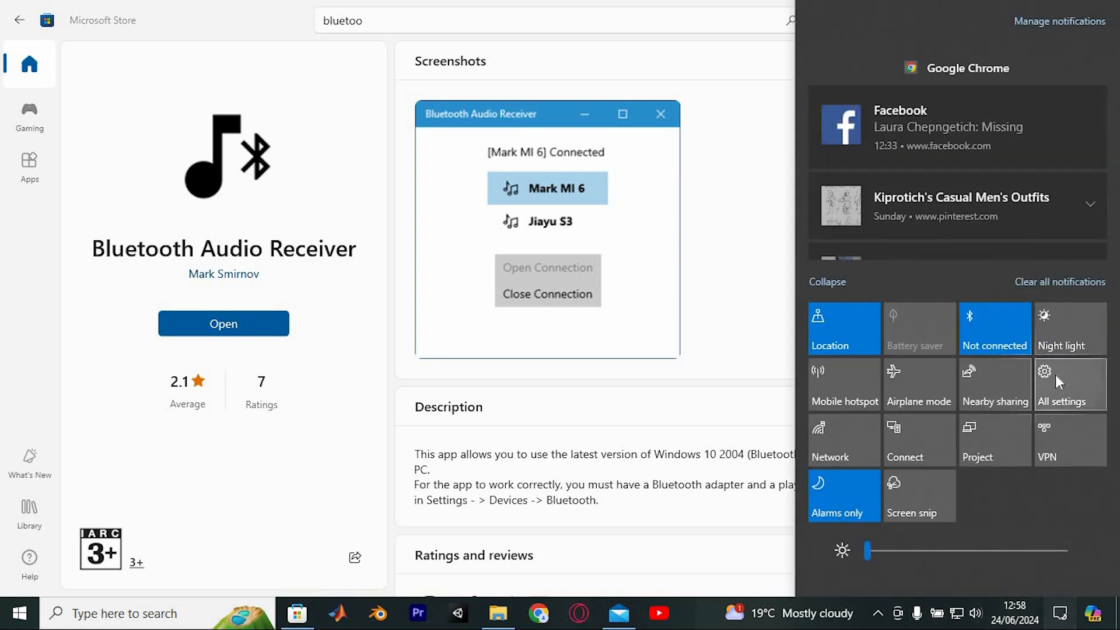
left_click(1063, 384)
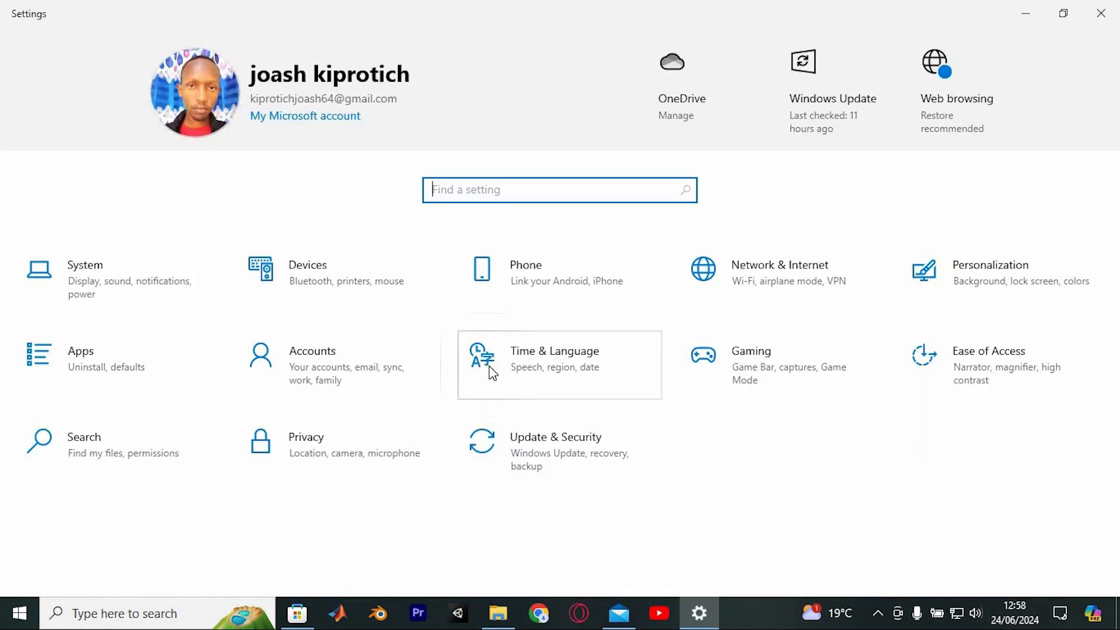
left_click(307, 271)
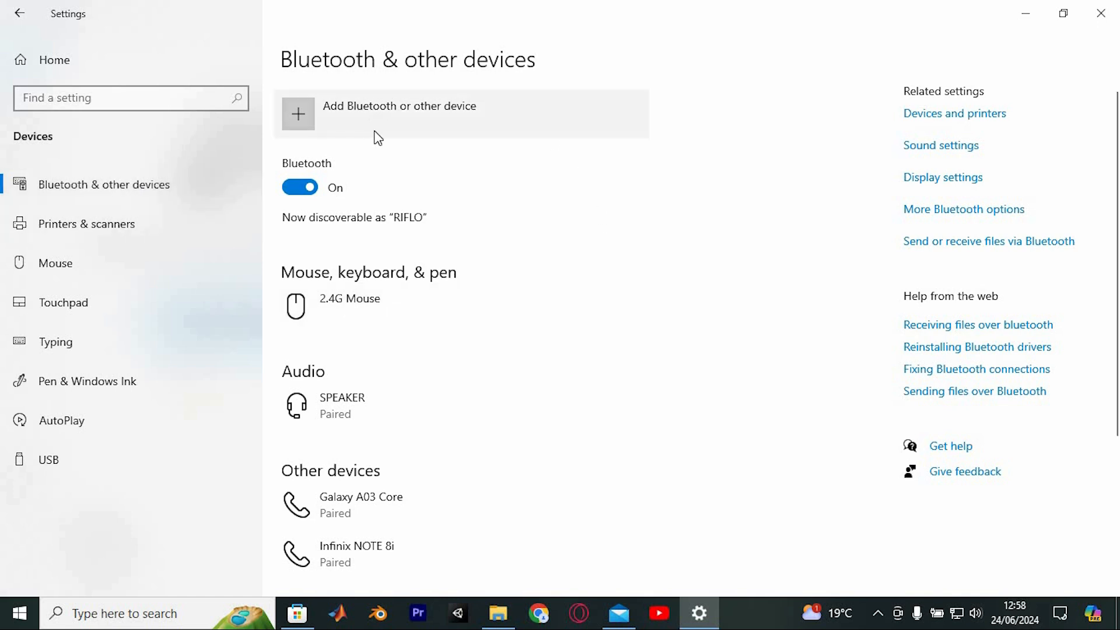
- Start adding a Bluetooth device from the Bluetooth & other devices page
left_click(397, 105)
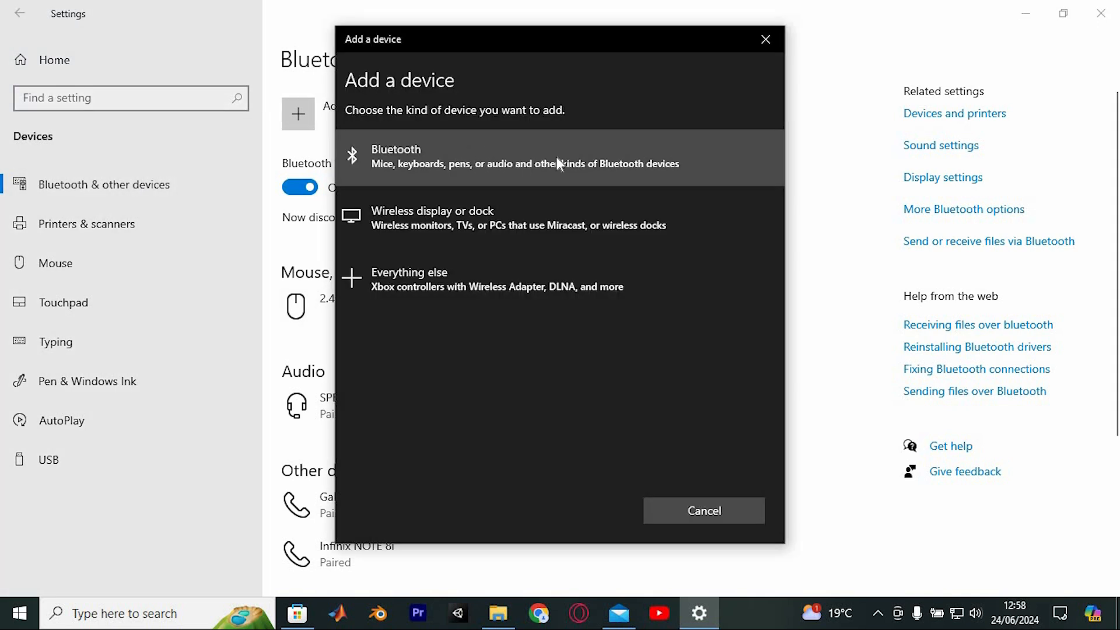
mouse_move(585, 156)
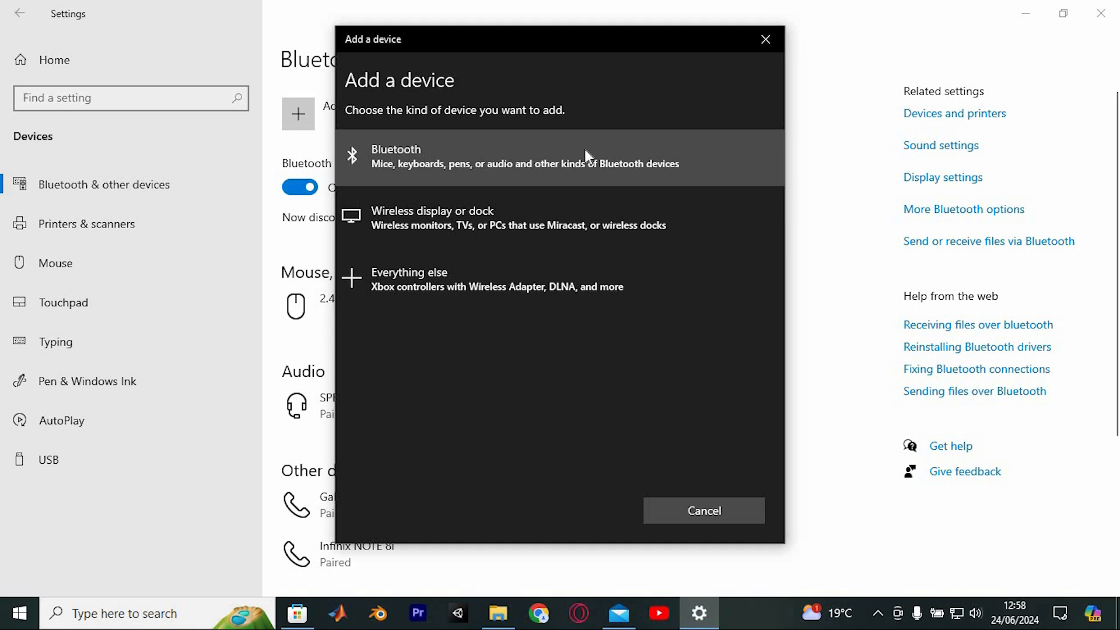
left_click(557, 158)
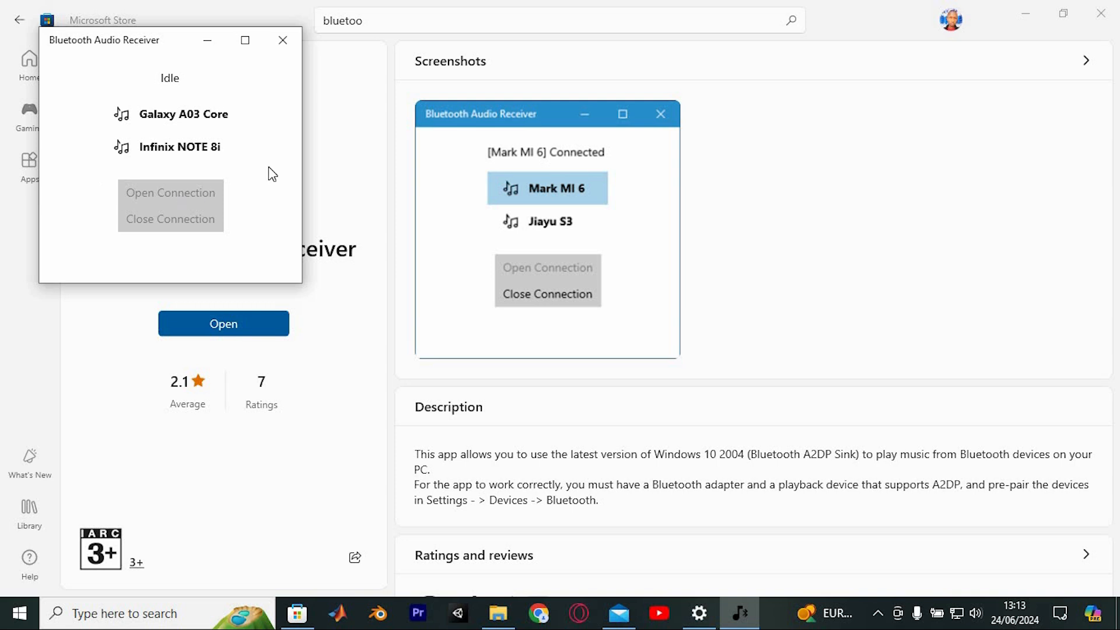
- Connect Infinix NOTE 8i as the audio source, then close the connection
left_click(183, 114)
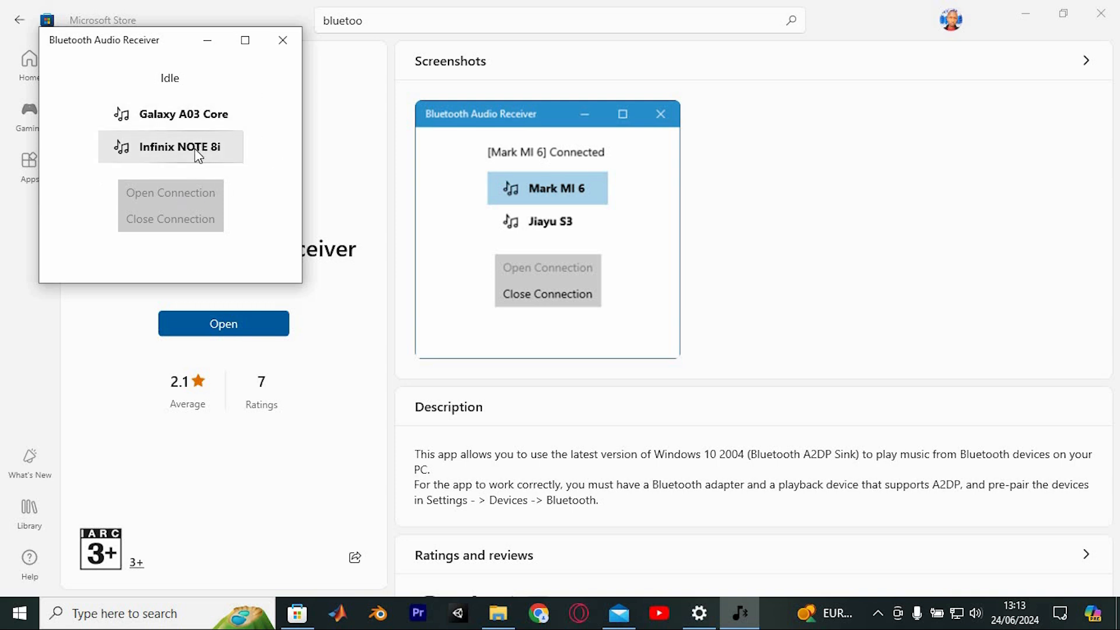
left_click(170, 146)
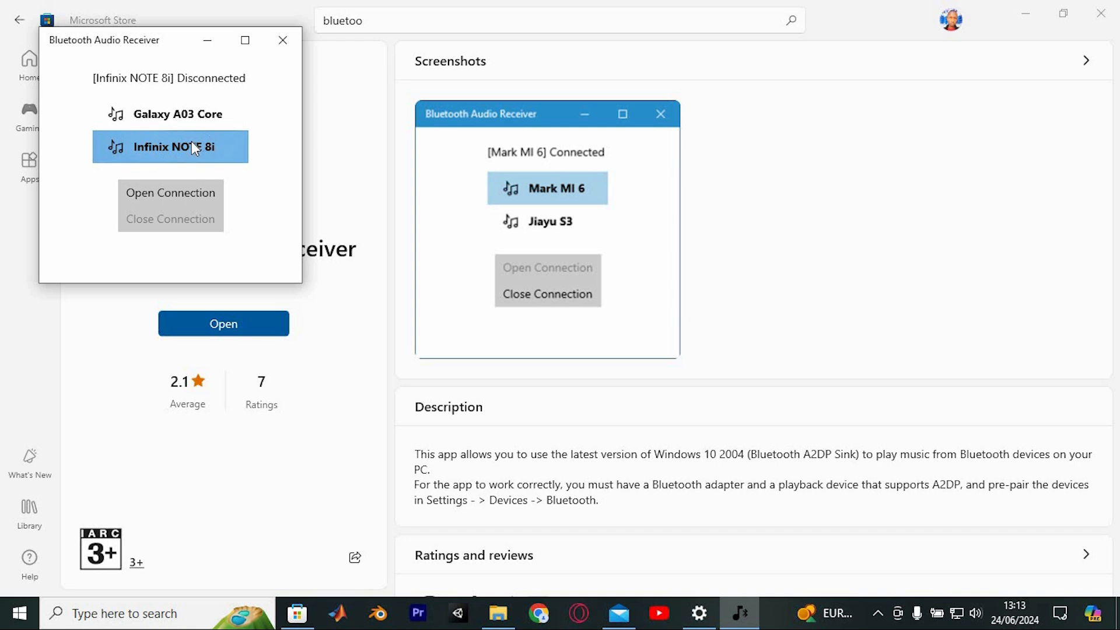
mouse_move(170, 193)
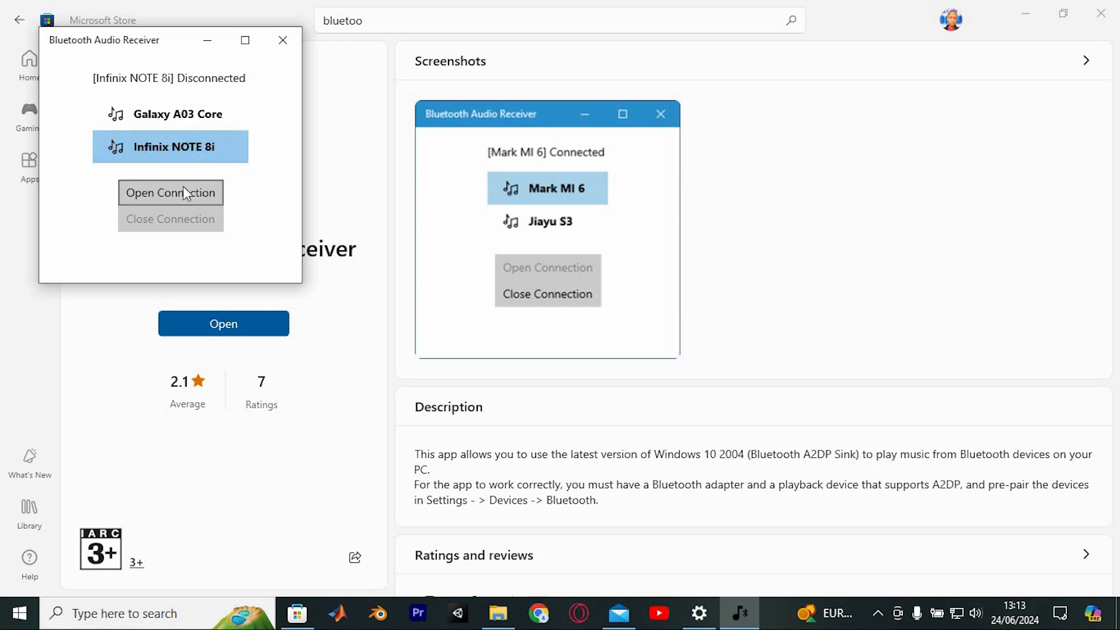
mouse_move(259, 141)
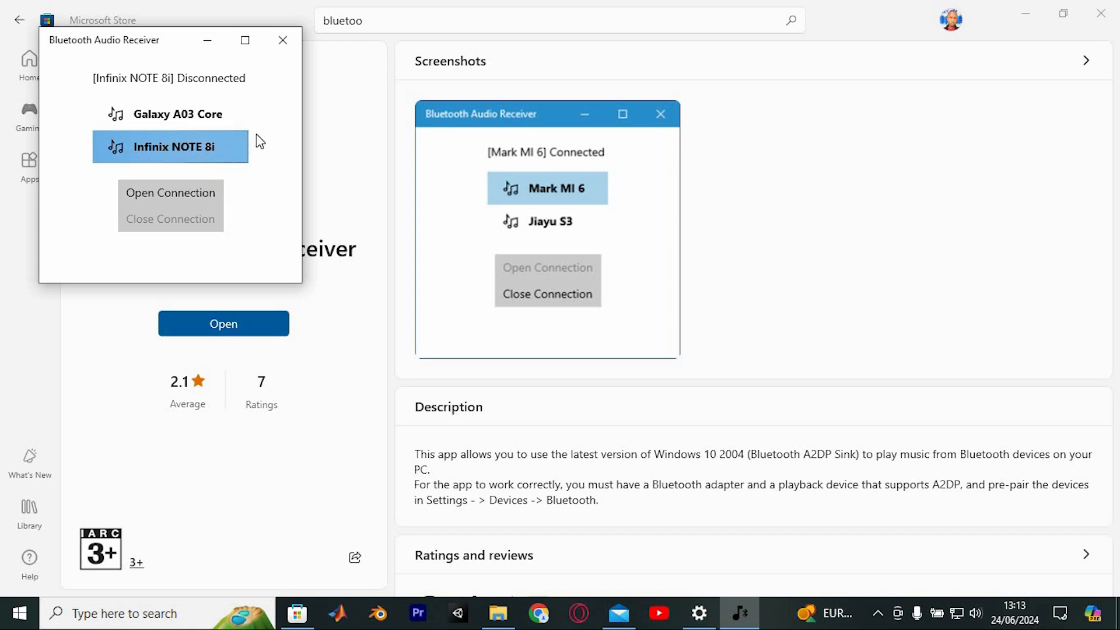
mouse_move(177, 194)
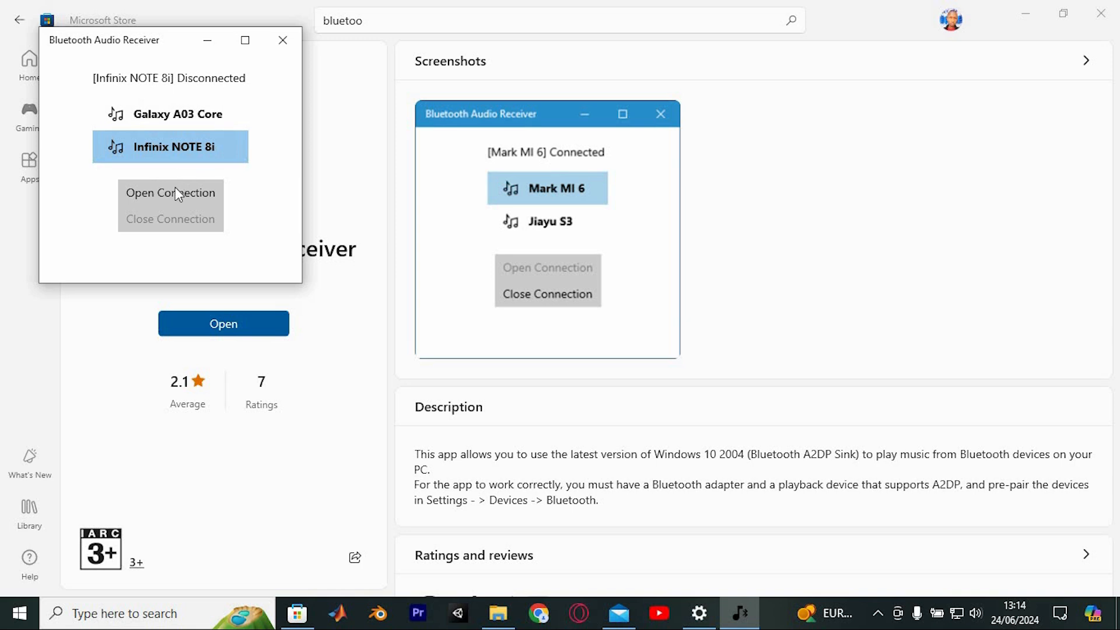
left_click(170, 193)
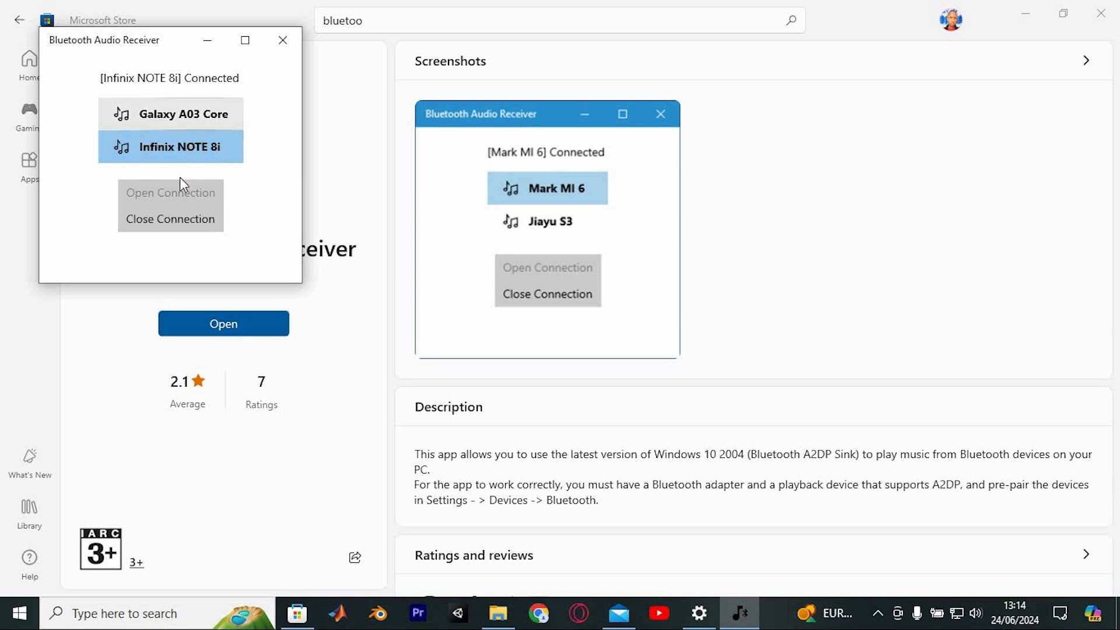
left_click(170, 220)
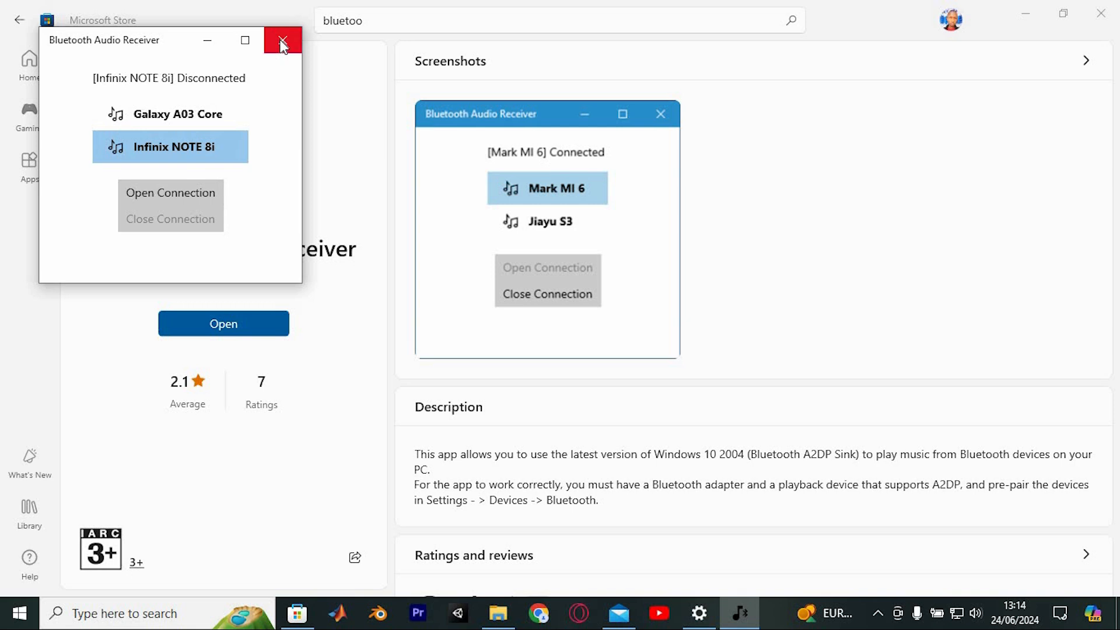
- Close the Bluetooth Audio Receiver, Microsoft Store and Settings windows
left_click(283, 40)
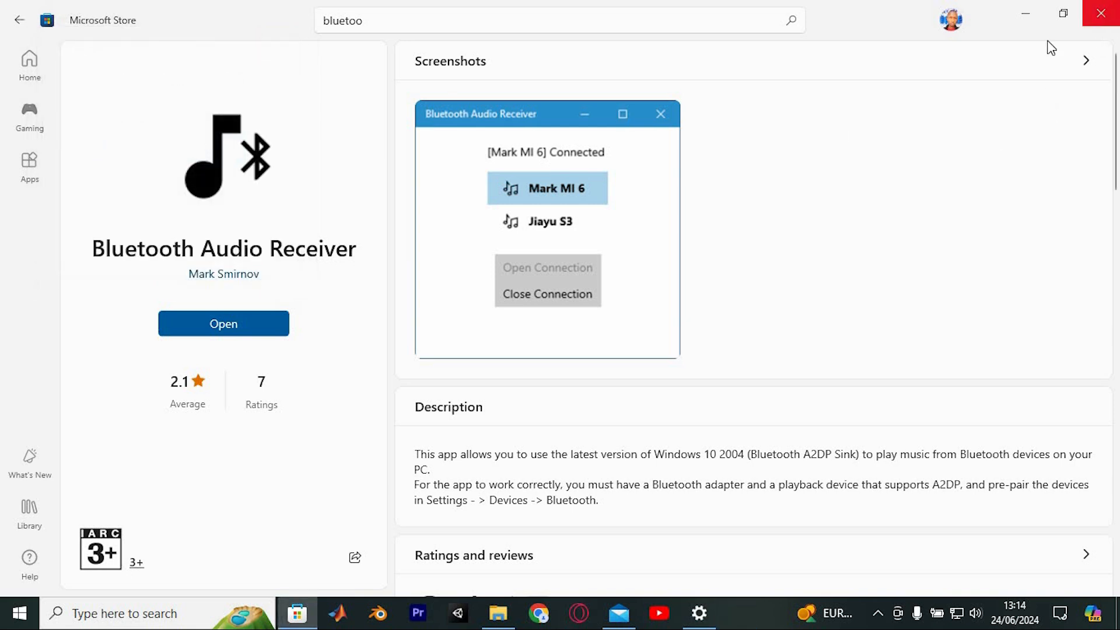
left_click(698, 613)
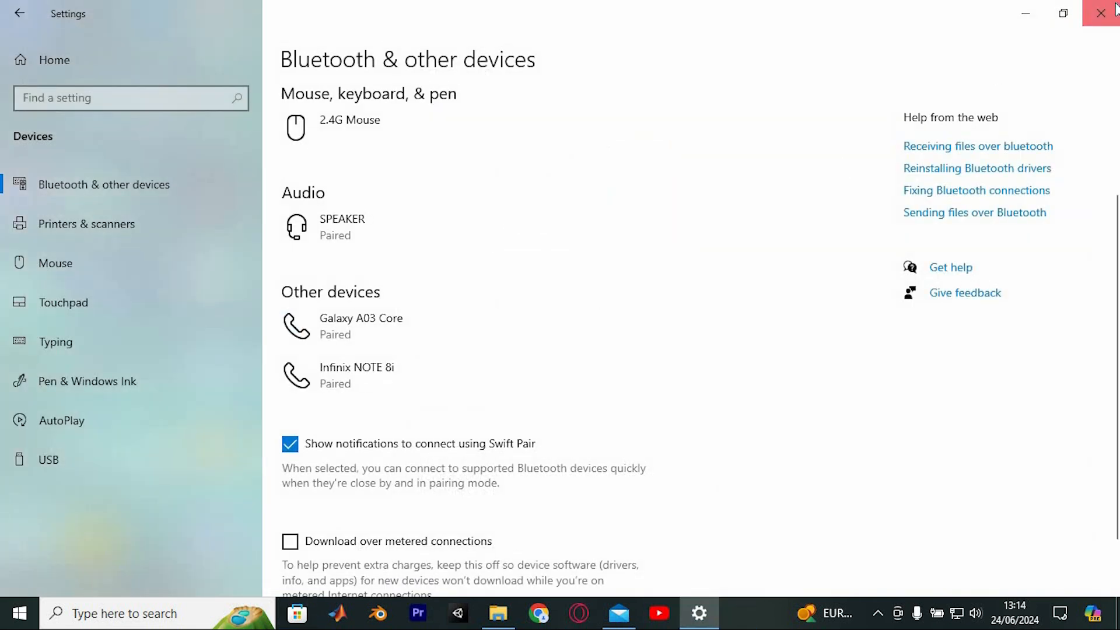
left_click(1102, 13)
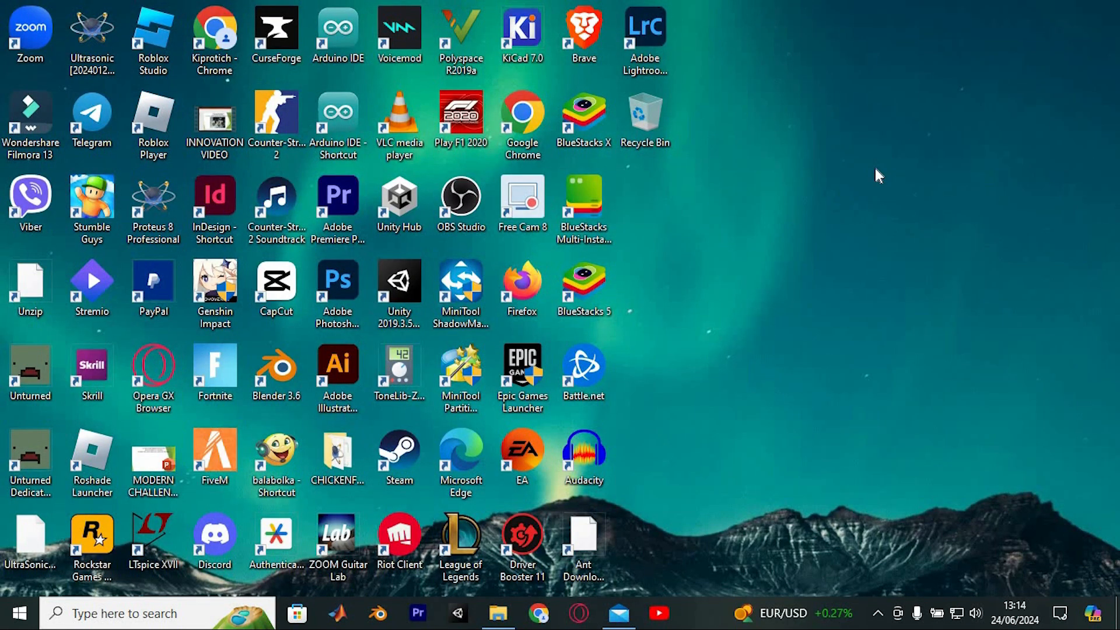